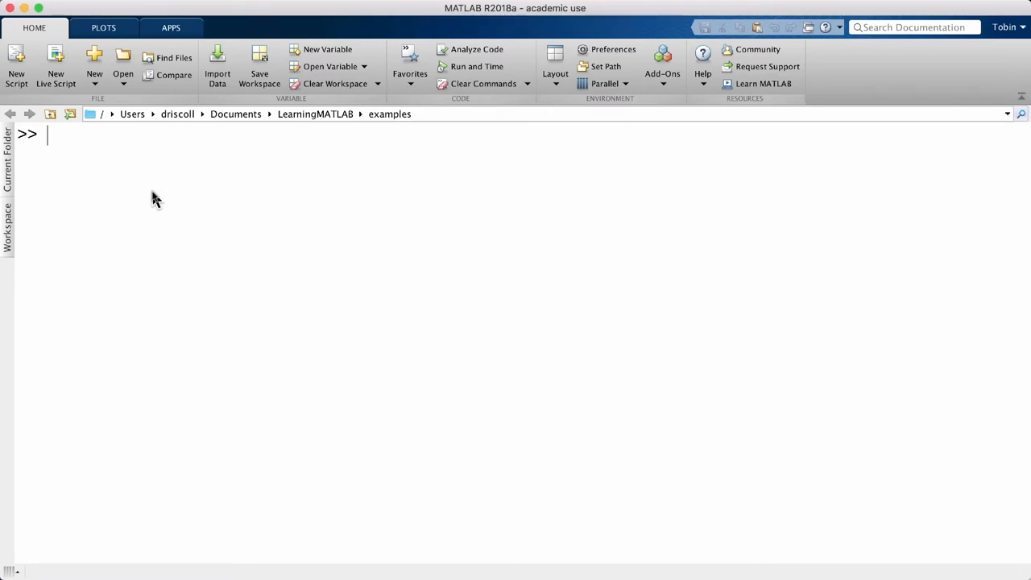
# Step: Evaluate 1+1 in the Command Window, returning ans = 2
pyautogui.write('1+1')
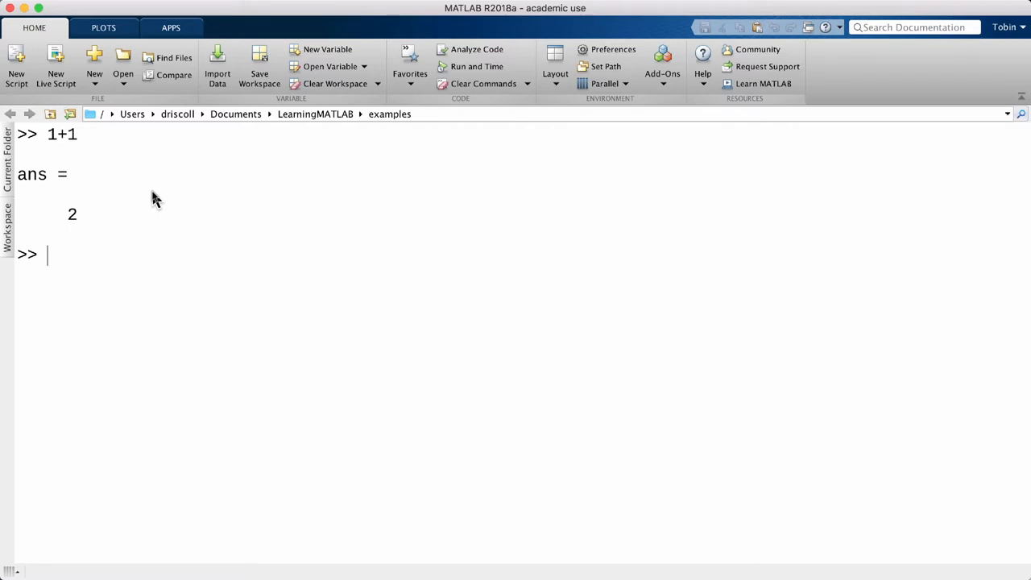
pyautogui.moveTo(56, 65)
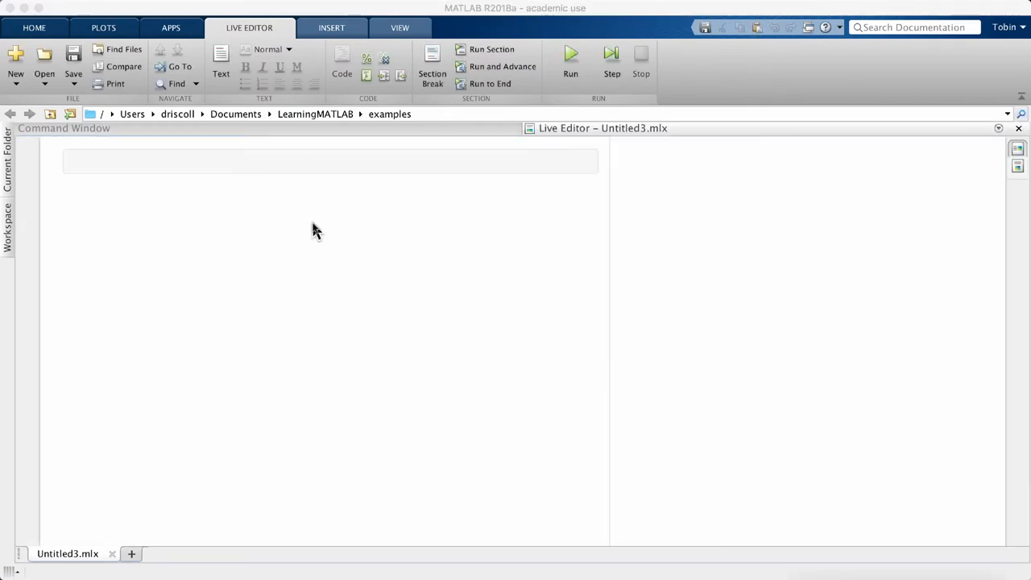
pyautogui.moveTo(766, 304)
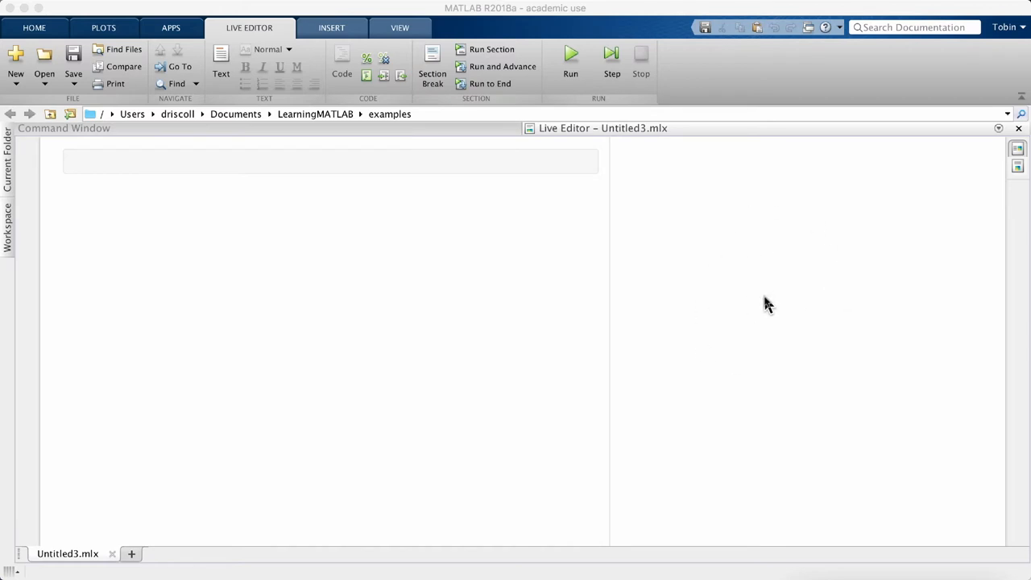
# Step: Type quadratic-formula code assigning a, b, c and computing disc, x1 and x2
pyautogui.click(268, 175)
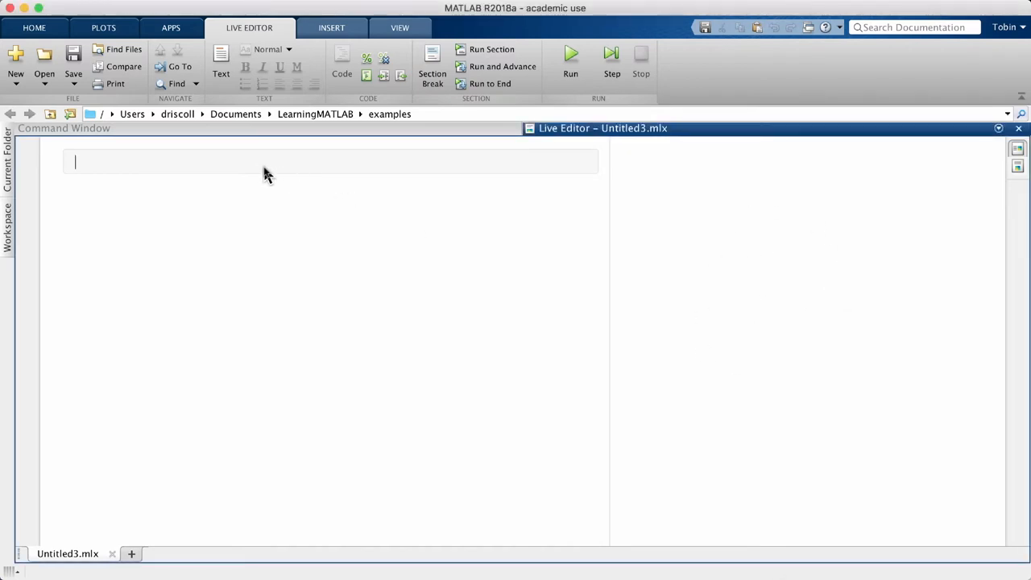
pyautogui.write('a')
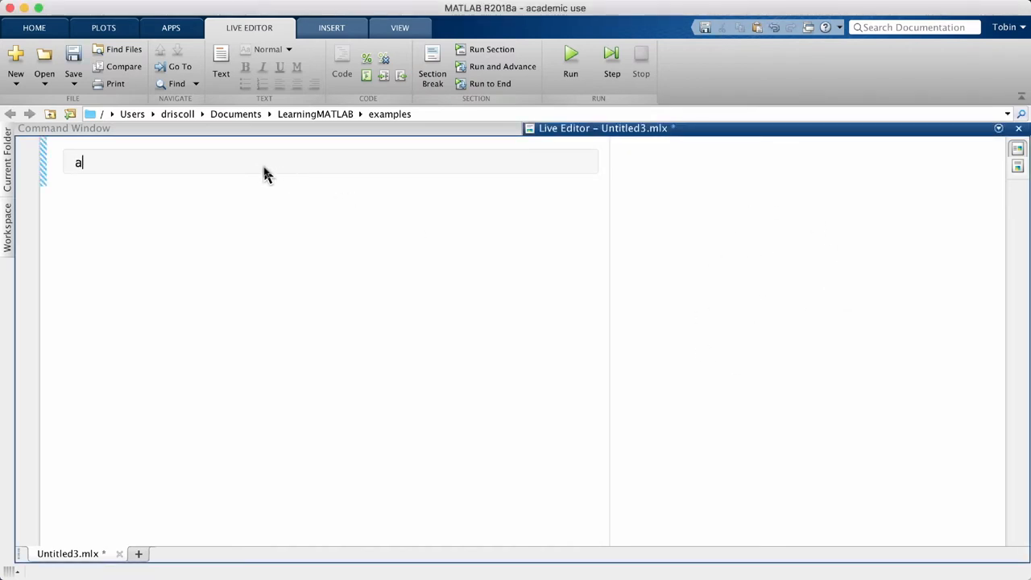
pyautogui.write('= 1;')
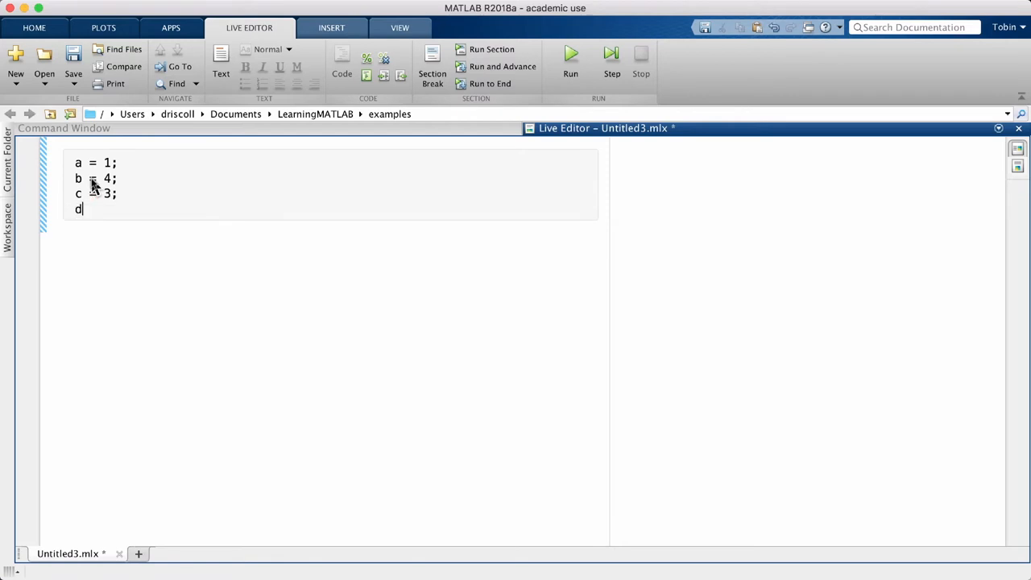
pyautogui.write('isc = b^2 - 4*a*c;')
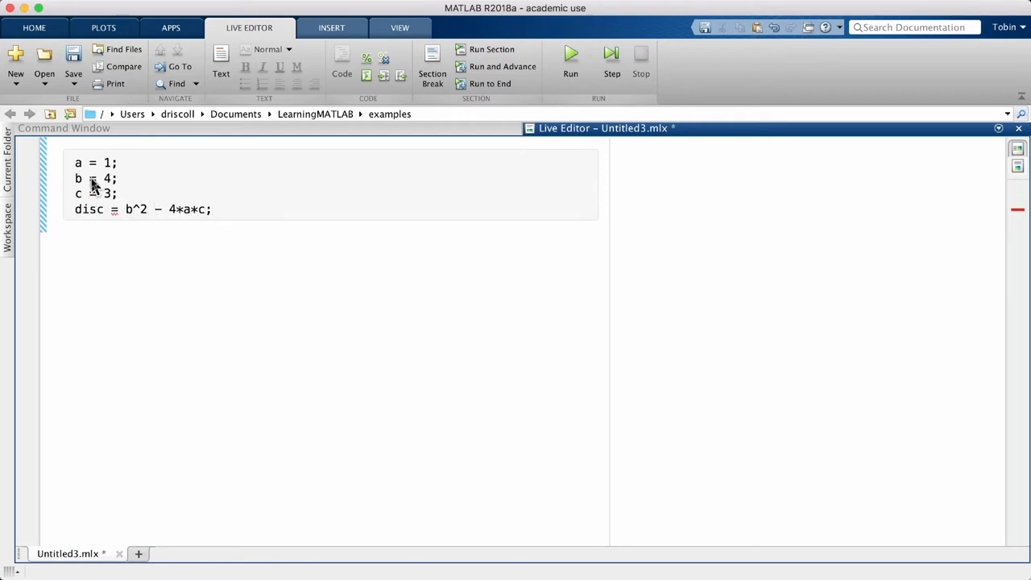
pyautogui.write('x1 = (-b+sqrt(disc))/(2*a);')
pyautogui.write('x2 = (')
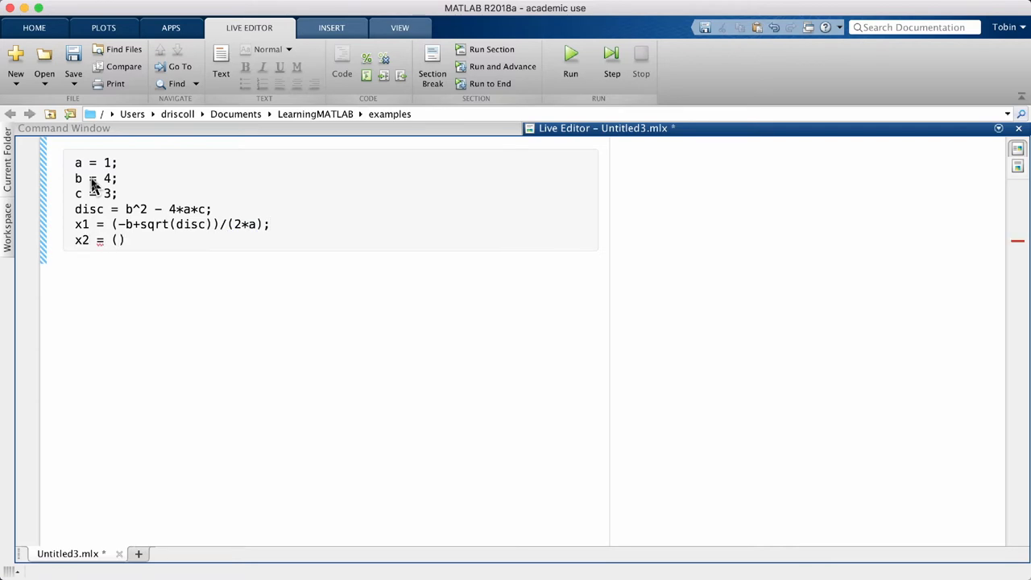
pyautogui.write('(-b+sqrt(disc))/(2')
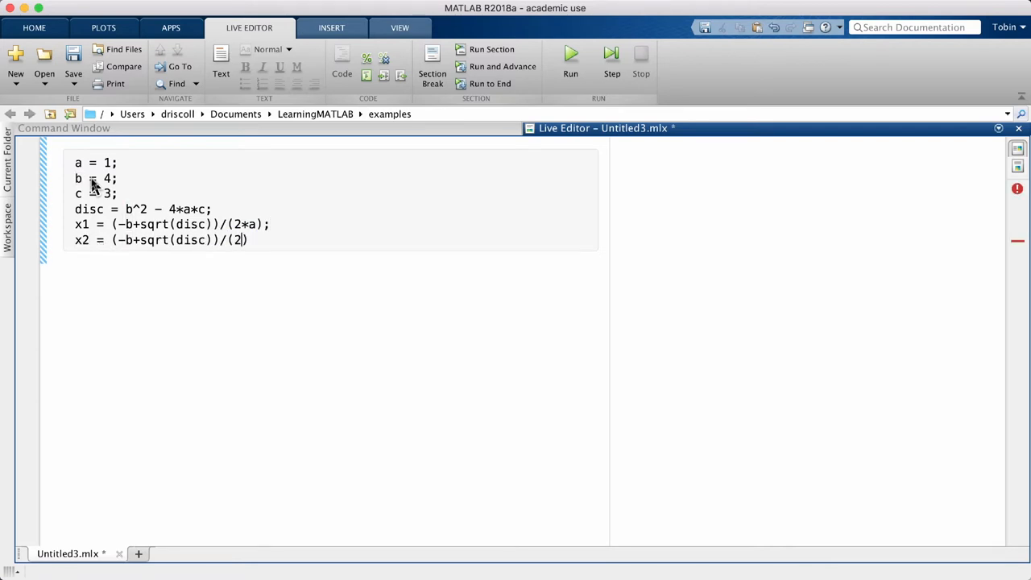
pyautogui.write('*a)')
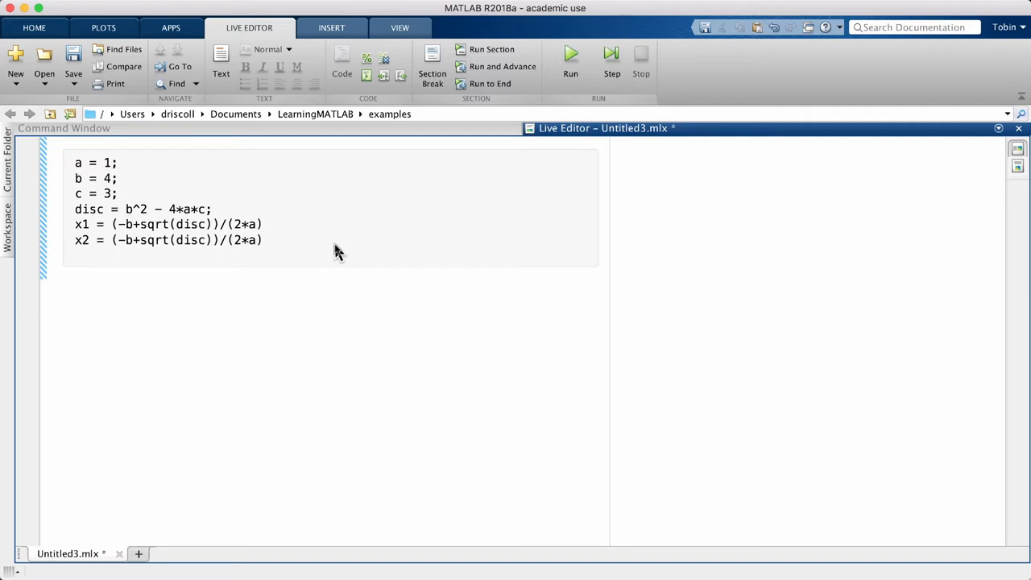
pyautogui.press('enter')
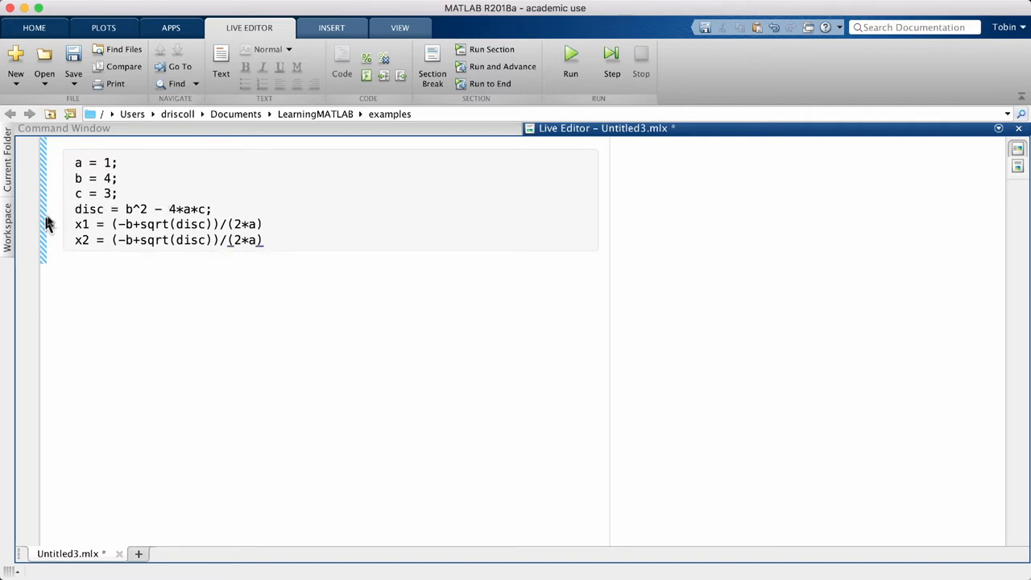
# Step: Make x2 subtract the square root and run, giving x1 = -1 and x2 = -3
pyautogui.click(570, 56)
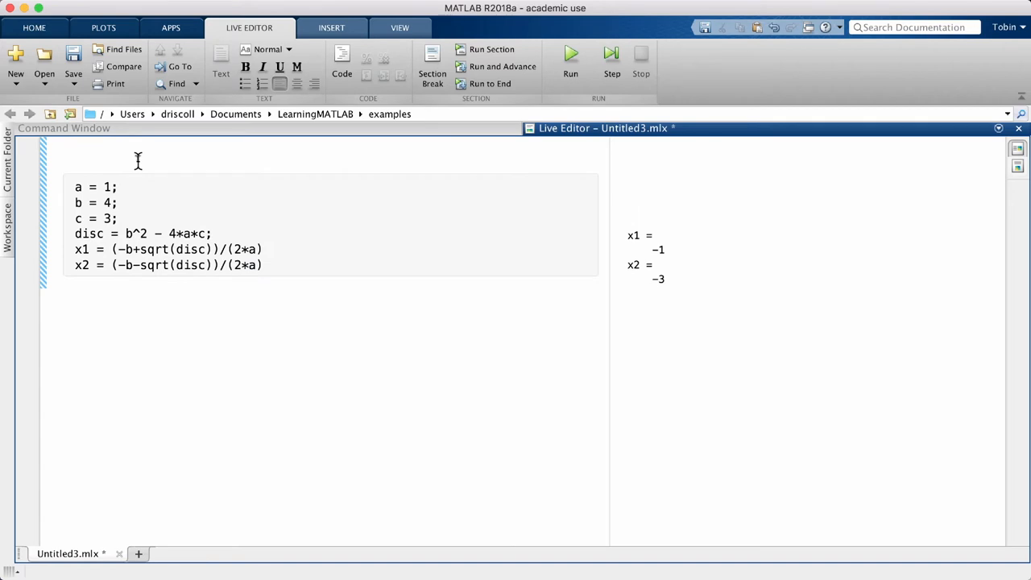
# Step: Write 'This codes finds the roots of a quadratic polynomials' with inline formula ax^2+bx+c
pyautogui.write('This codes finds')
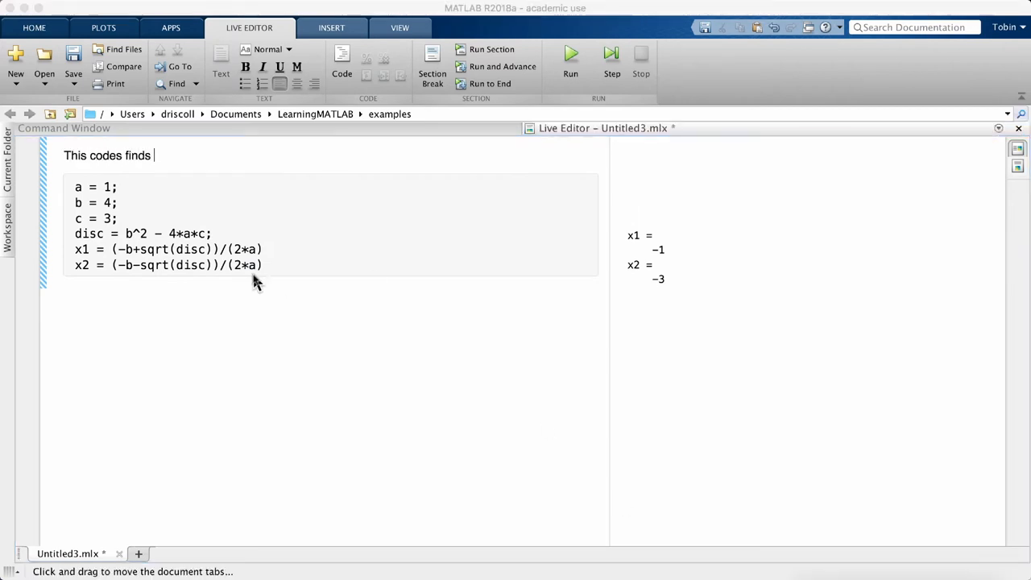
pyautogui.write('the roots')
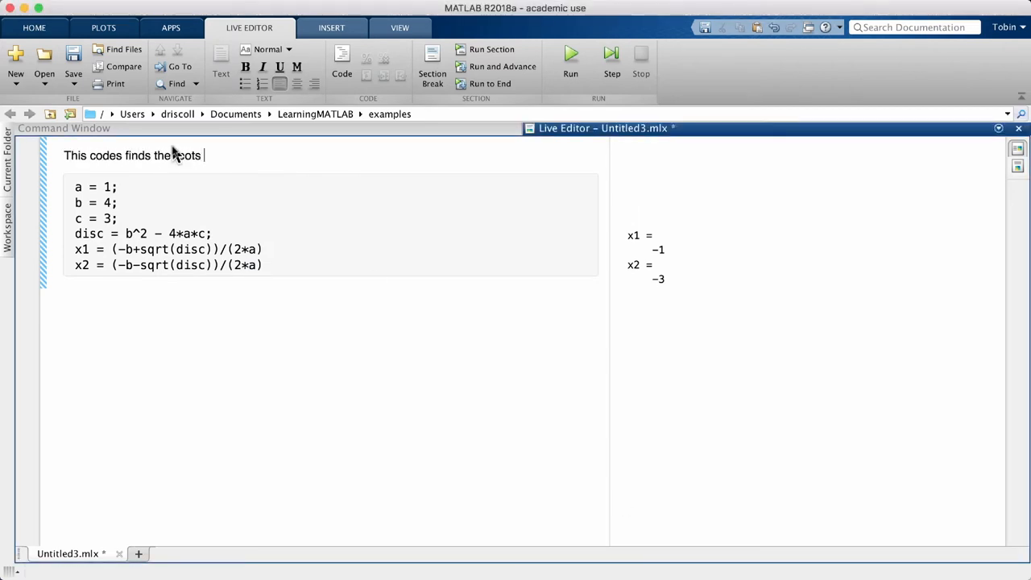
pyautogui.write('of a quadratic polynomials')
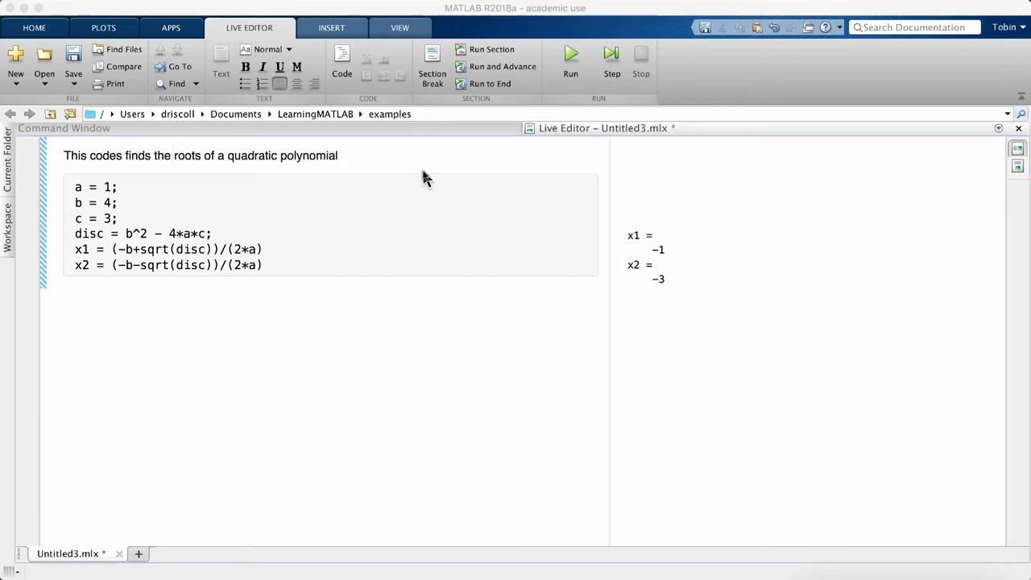
pyautogui.write('$')
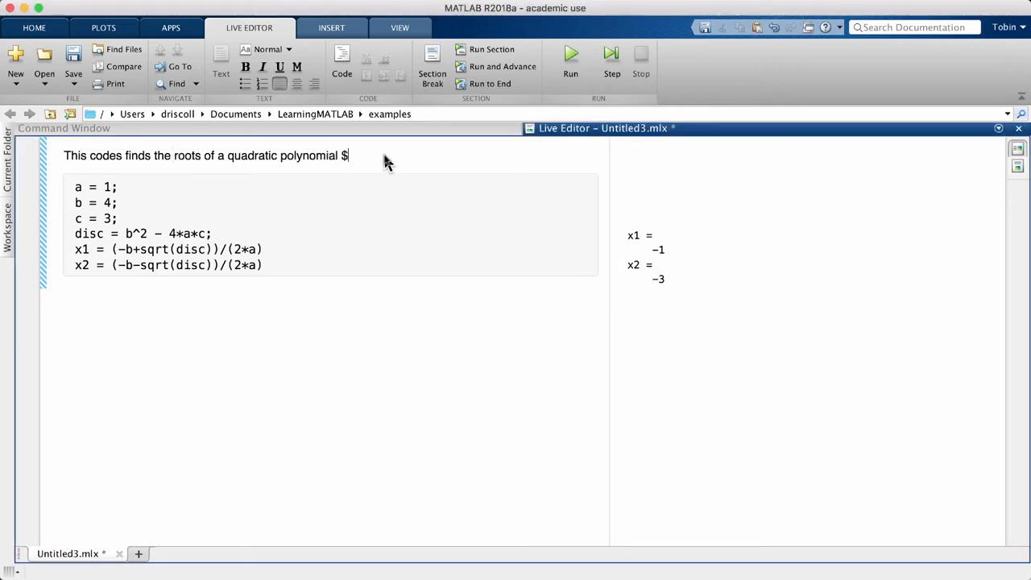
pyautogui.write('ax^2+')
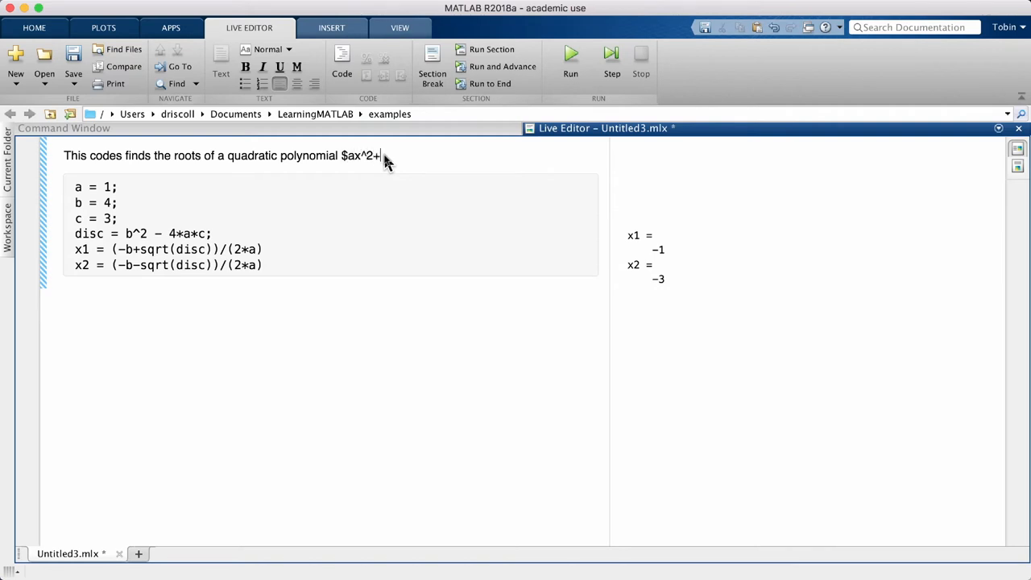
pyautogui.write('bx+c')
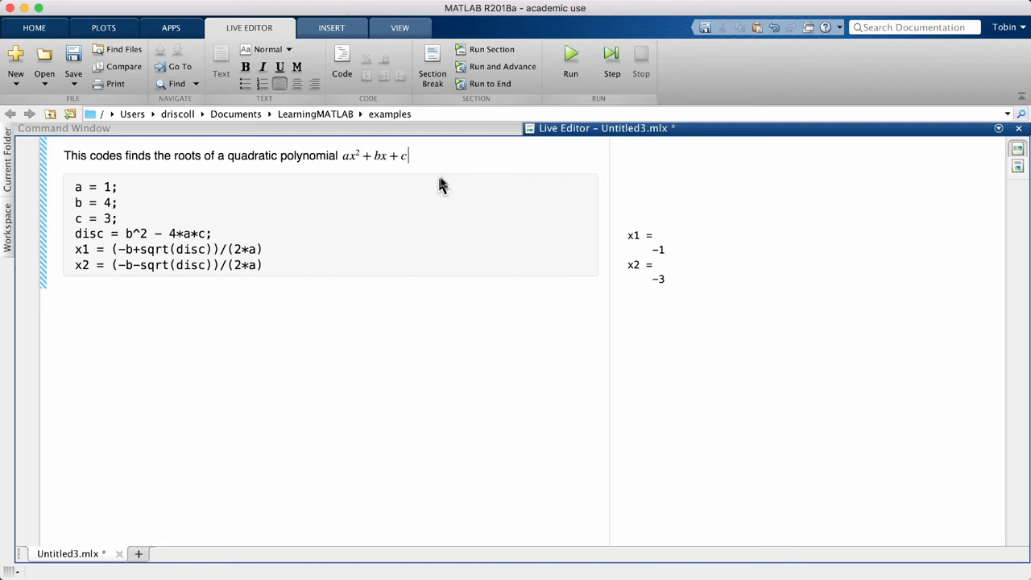
pyautogui.write('.')
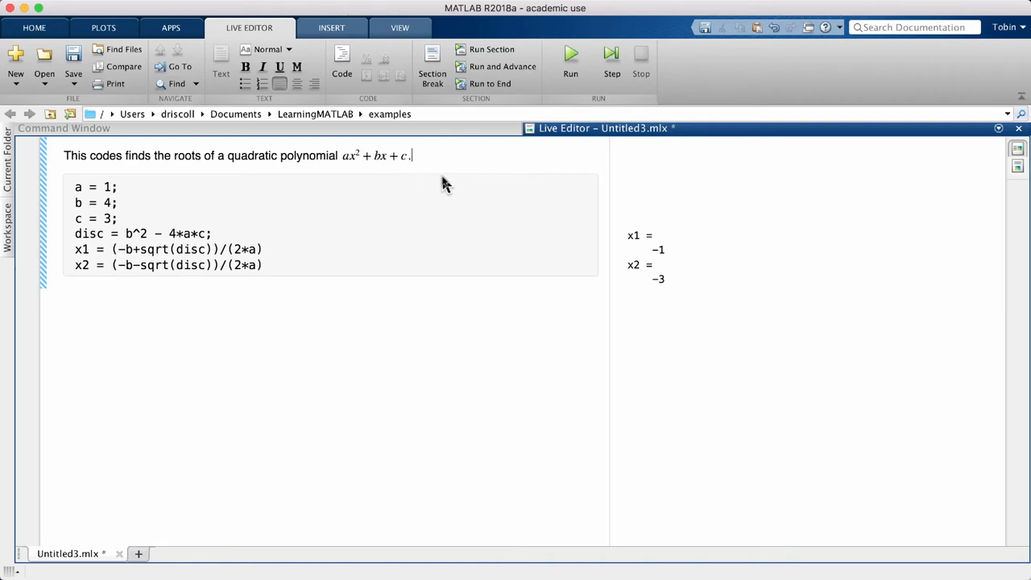
pyautogui.click(331, 27)
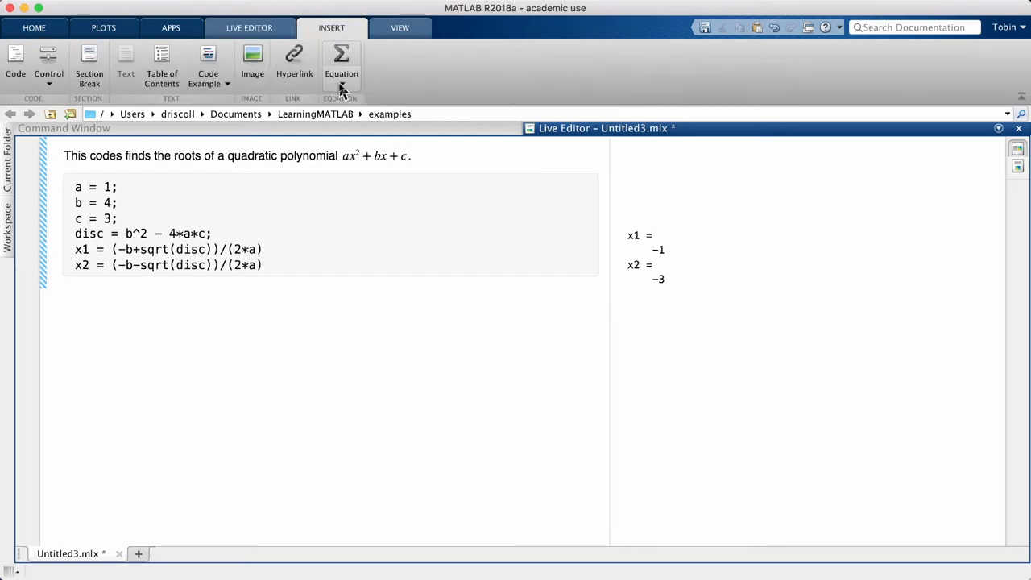
# Step: Browse equation types, then return to the sentence end and the Live Editor commands
pyautogui.click(341, 80)
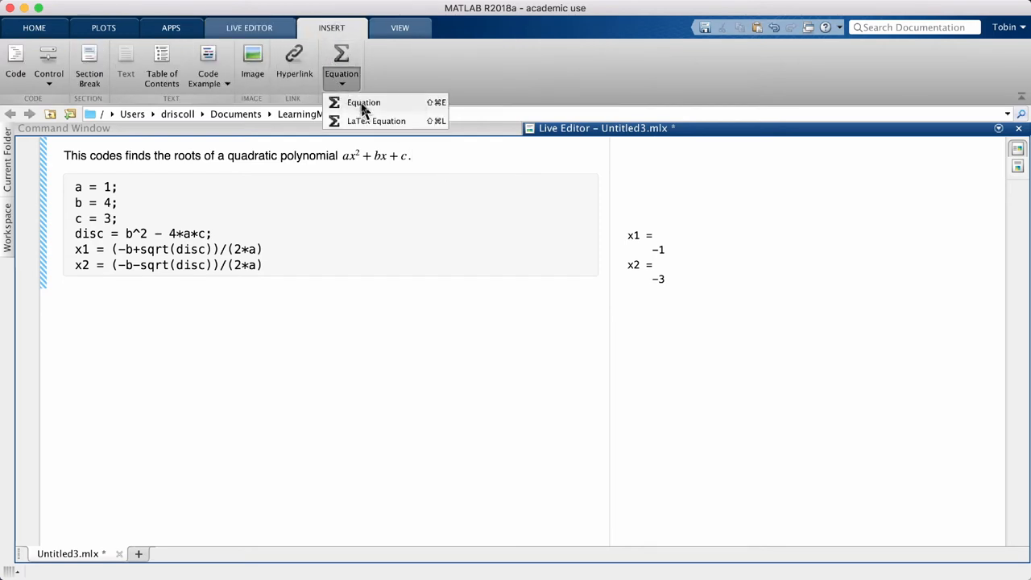
pyautogui.moveTo(423, 155)
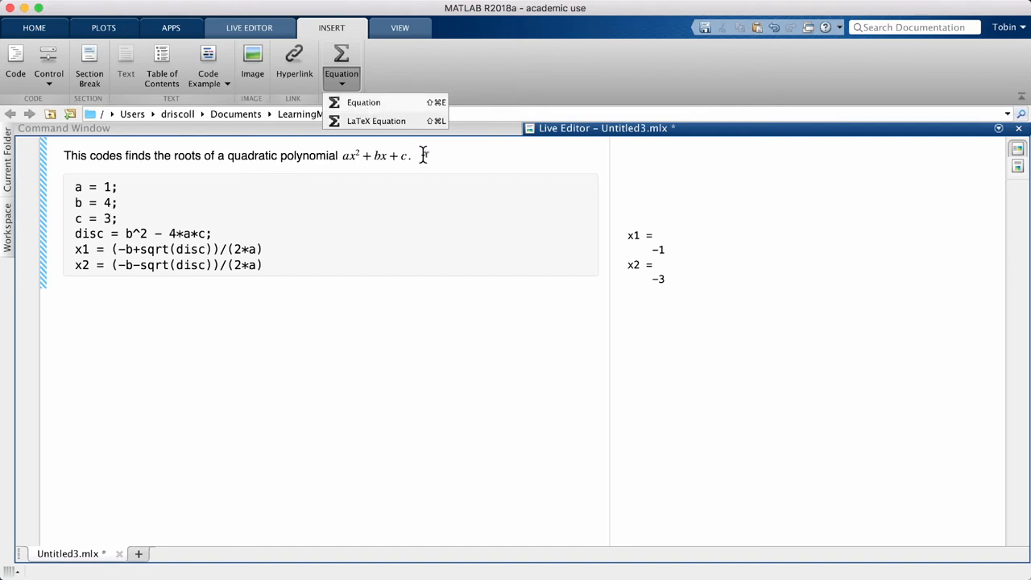
pyautogui.click(413, 155)
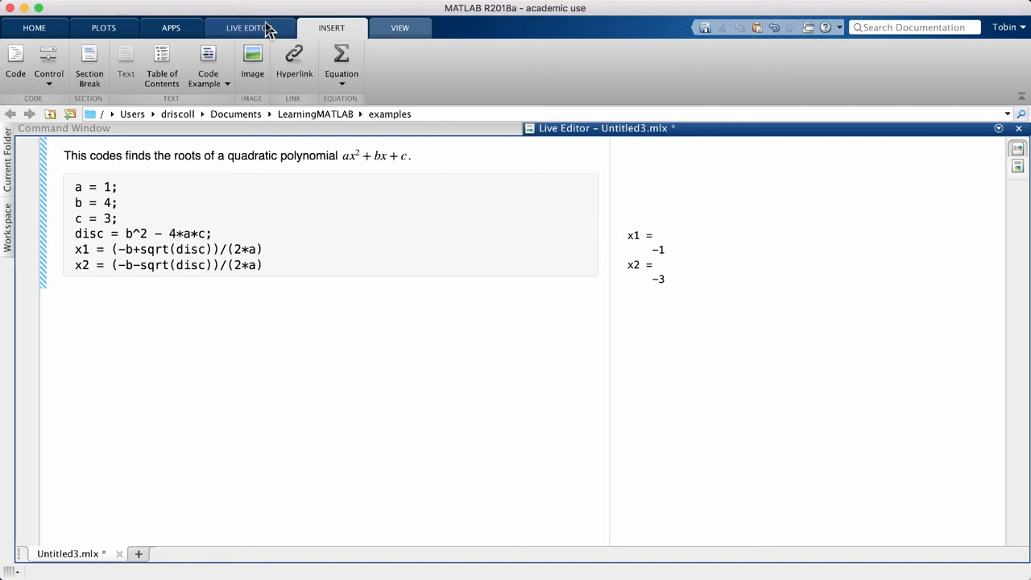
pyautogui.click(249, 28)
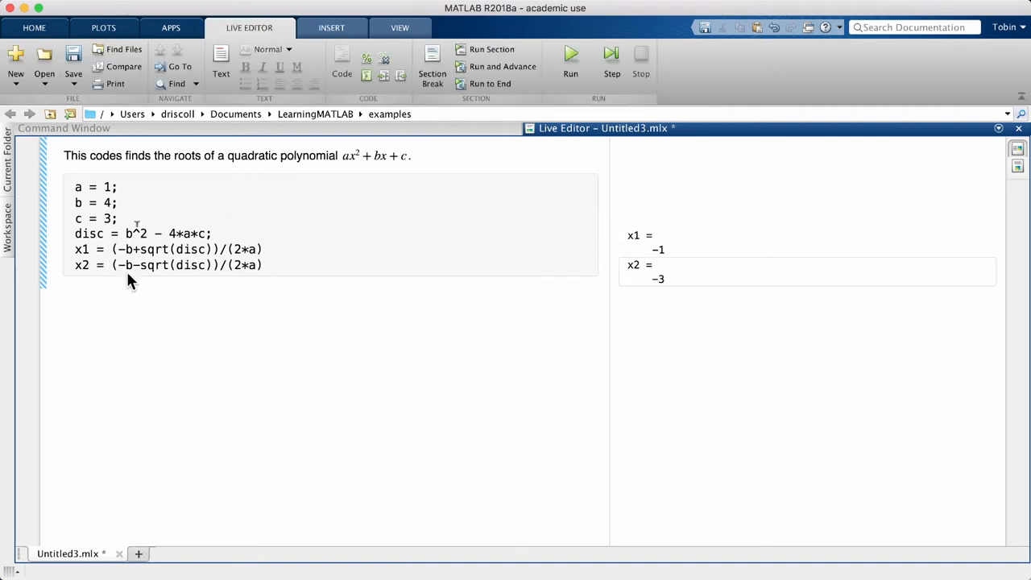
# Step: Insert a section break below the quadratic-formula code
pyautogui.click(331, 28)
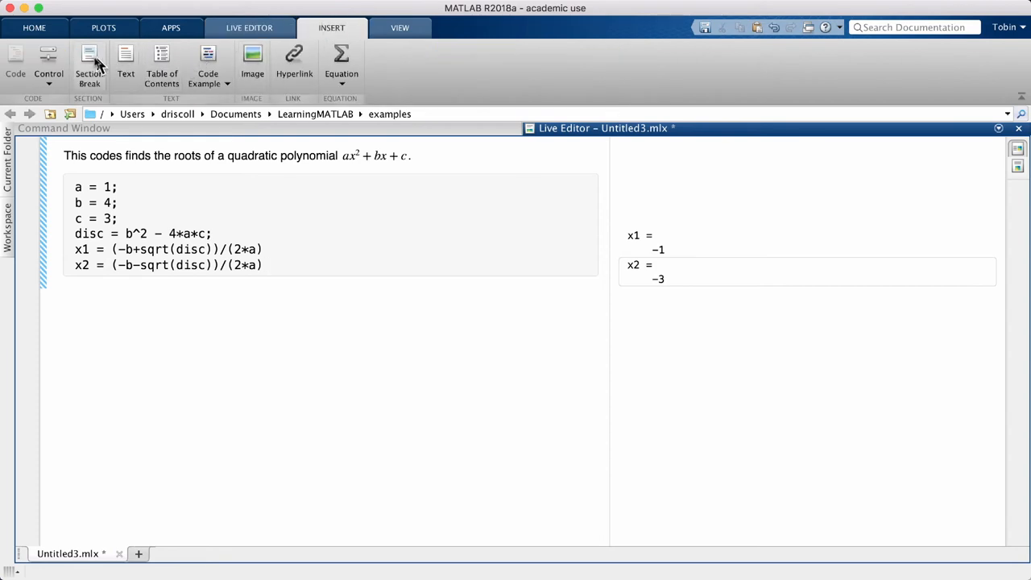
pyautogui.click(89, 64)
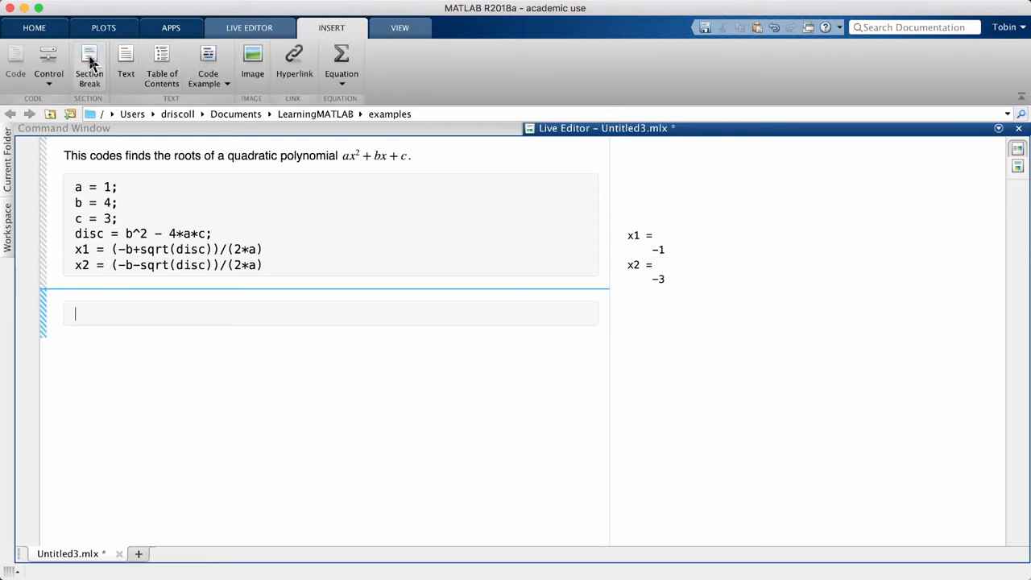
pyautogui.moveTo(111, 324)
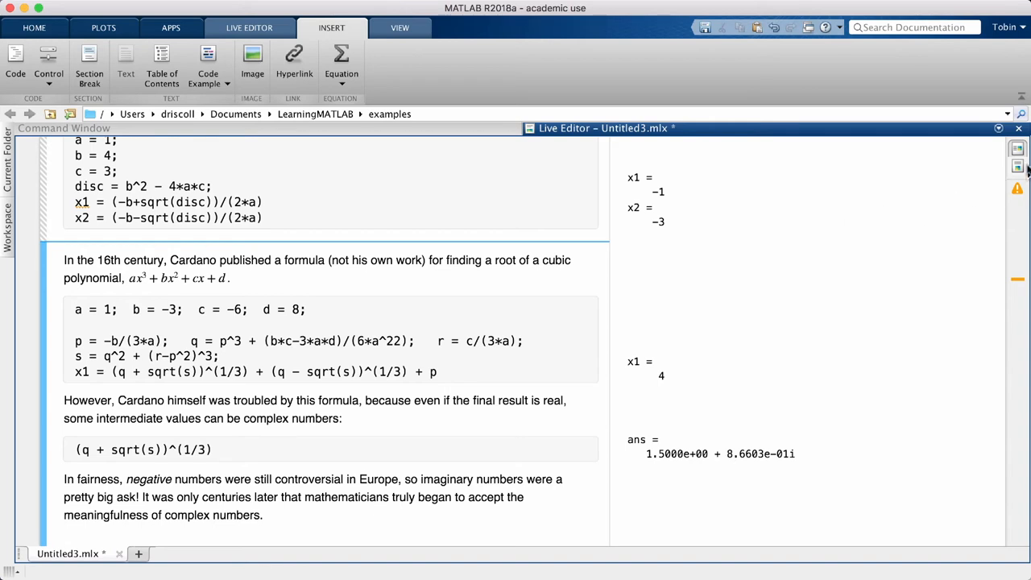
pyautogui.moveTo(1018, 166)
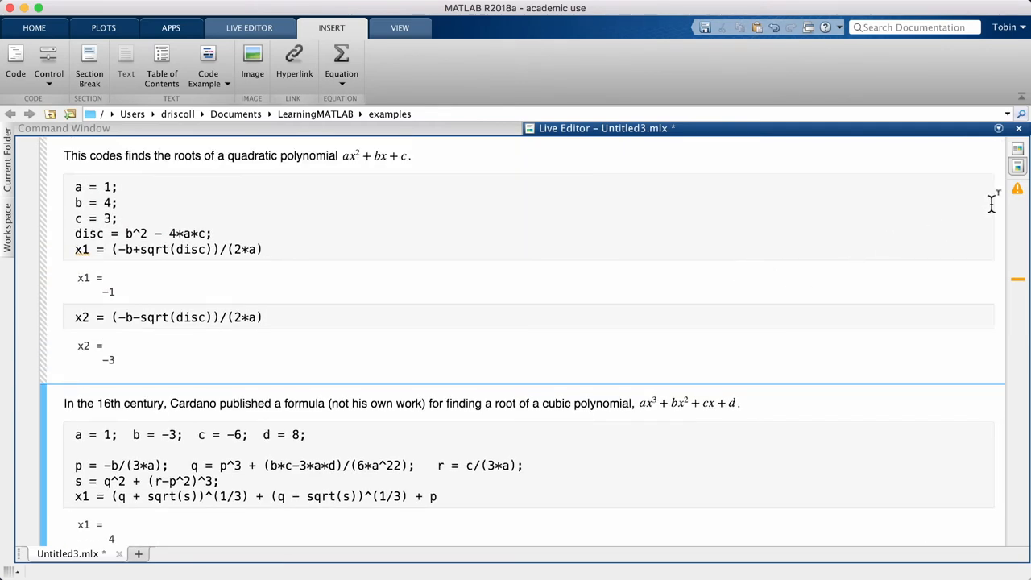
# Step: Save the live script as polynomial_roots.mlx
pyautogui.scroll(-3)
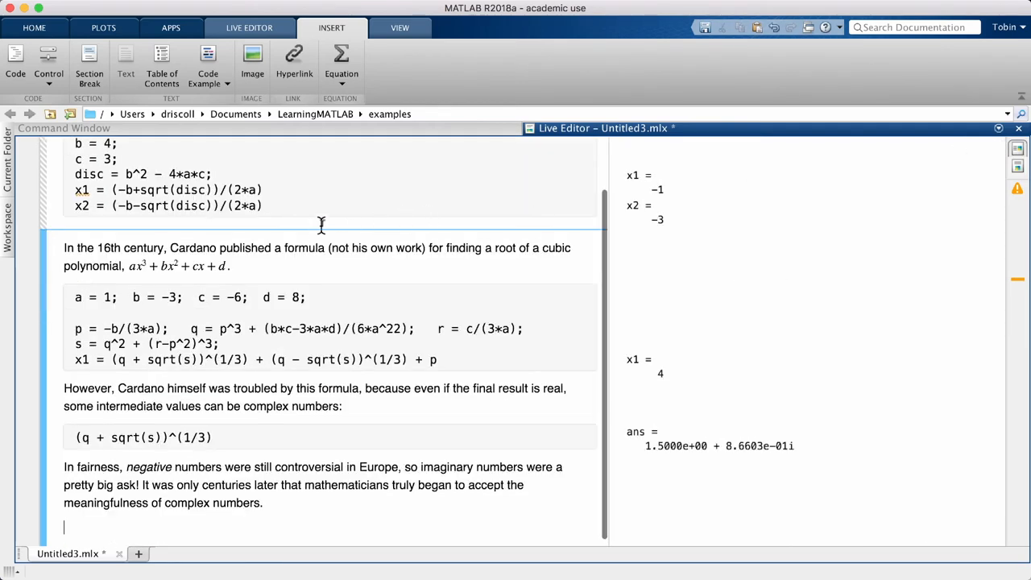
pyautogui.moveTo(249, 27)
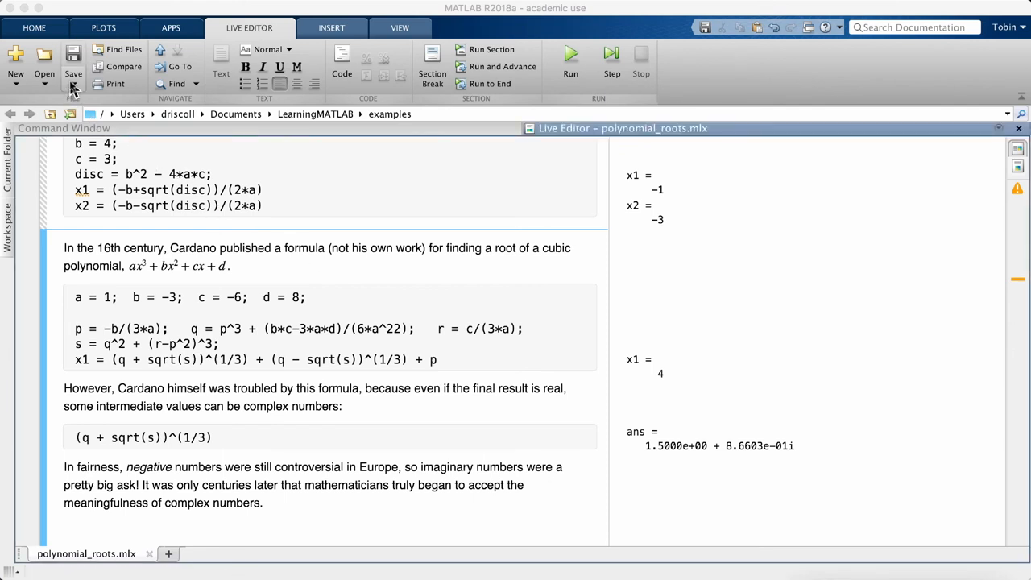
pyautogui.click(73, 60)
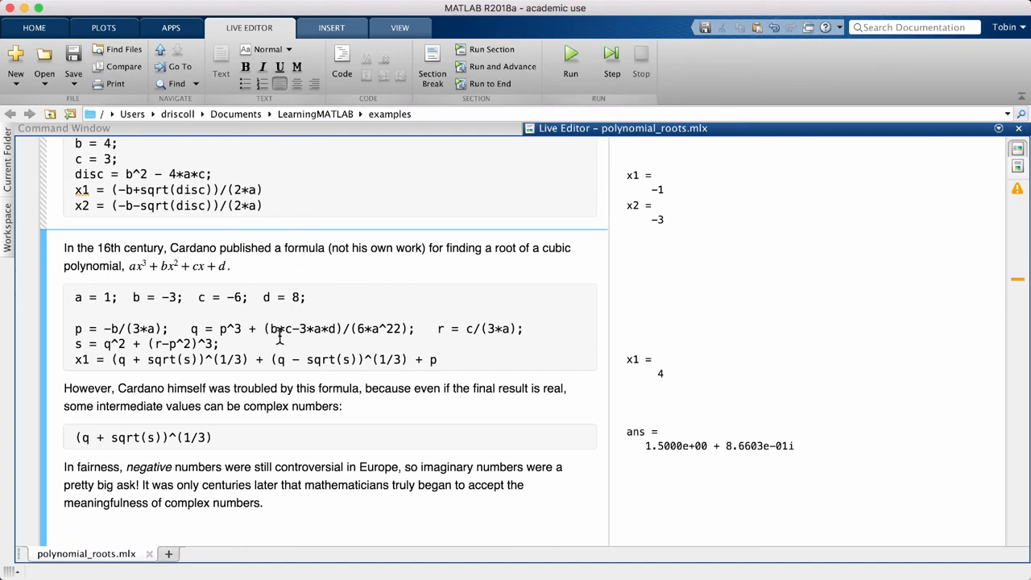
pyautogui.moveTo(866, 552)
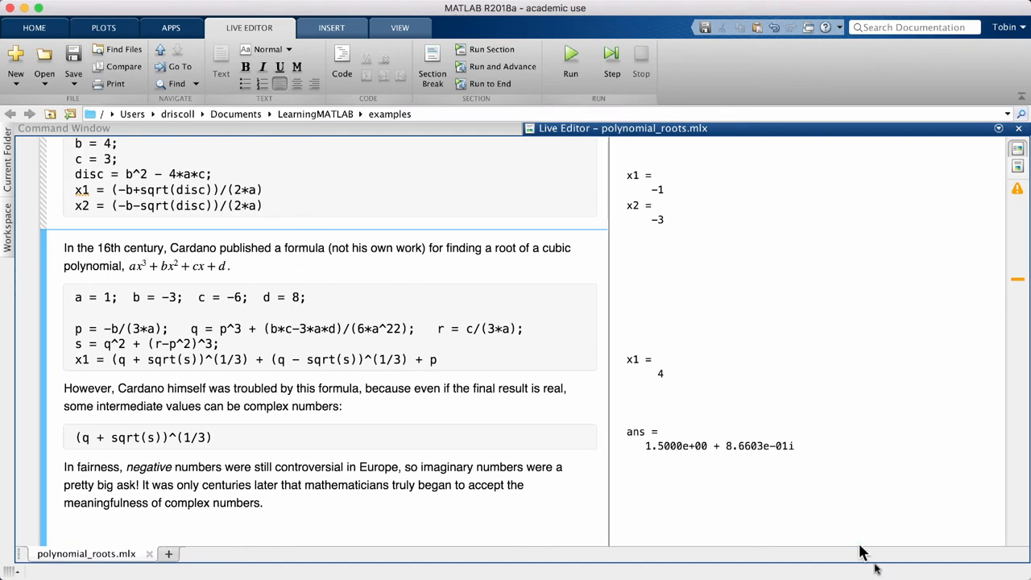
pyautogui.moveTo(406, 248)
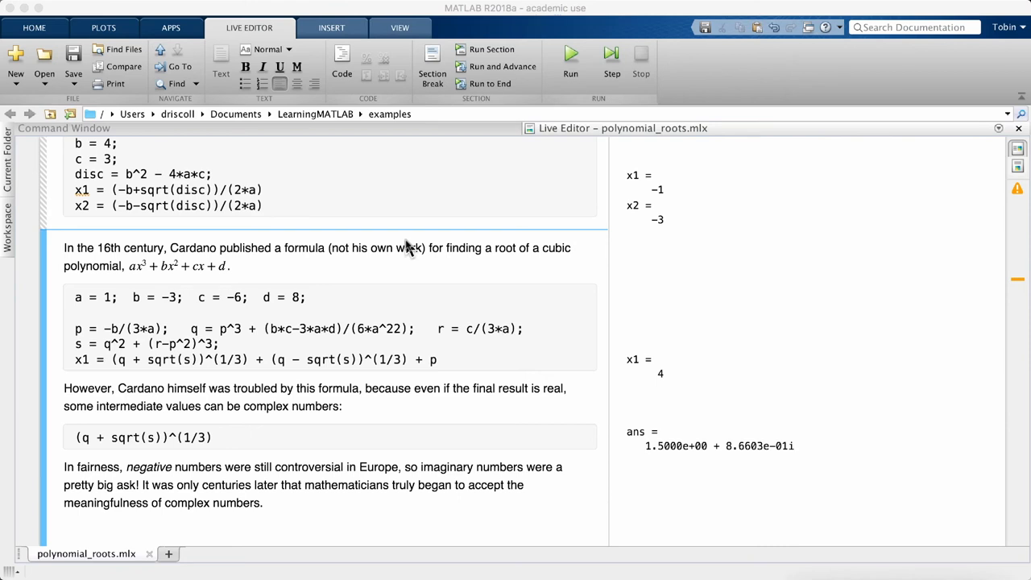
pyautogui.moveTo(50, 168)
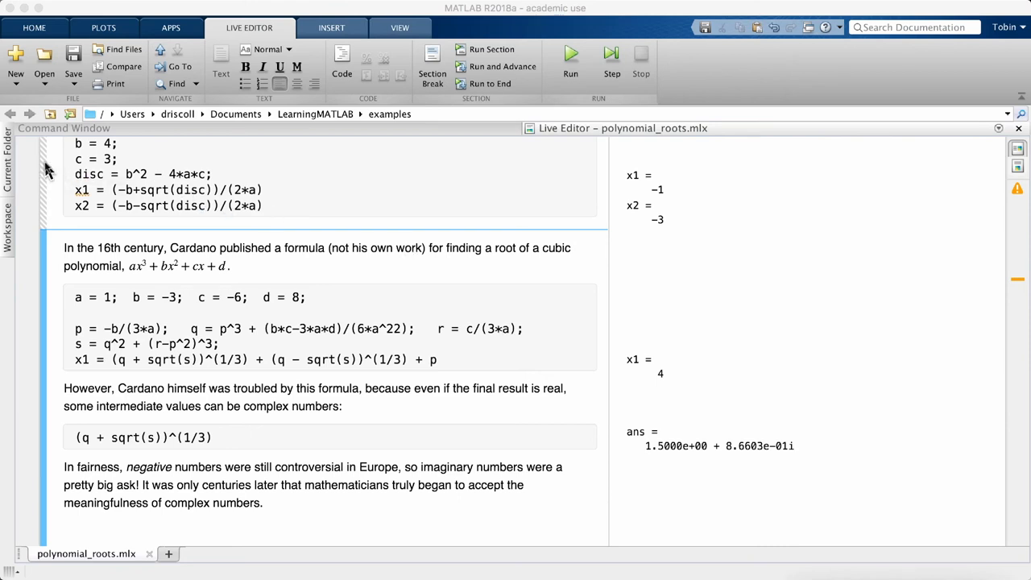
pyautogui.moveTo(467, 157)
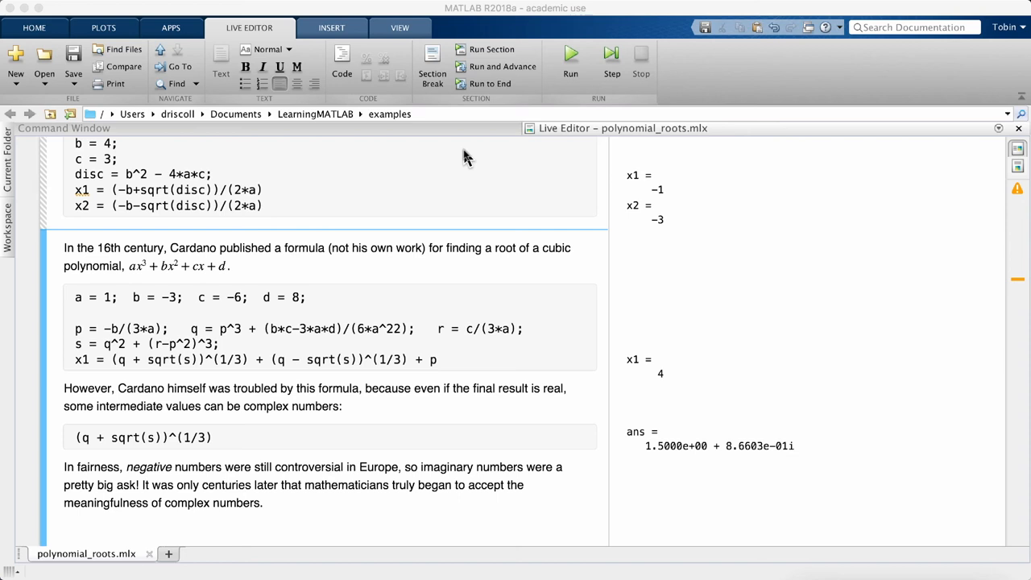
pyautogui.moveTo(447, 130)
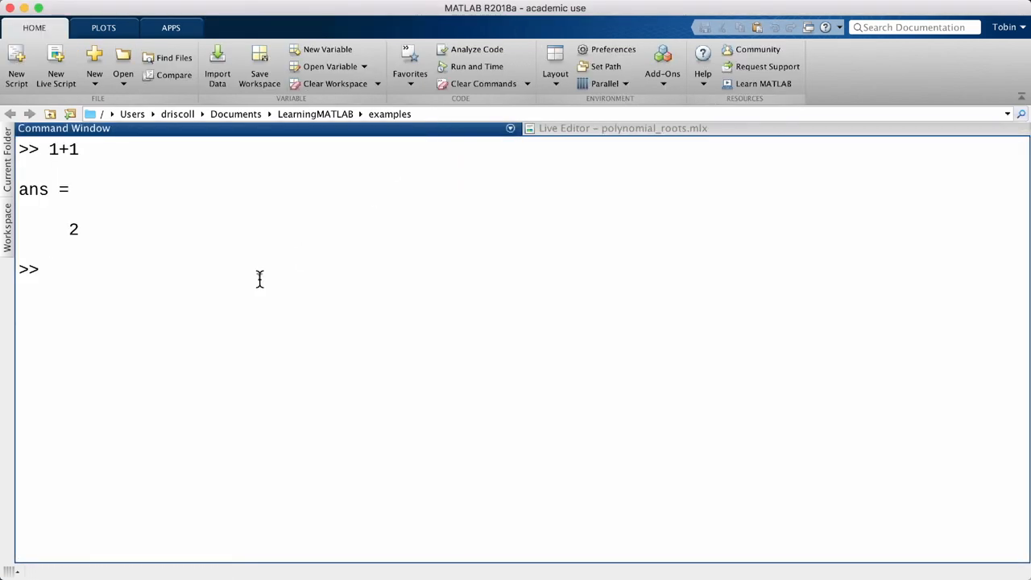
# Step: Save the workspace with 'save myvars' and confirm myvars.mat in Current Folder
pyautogui.write('save')
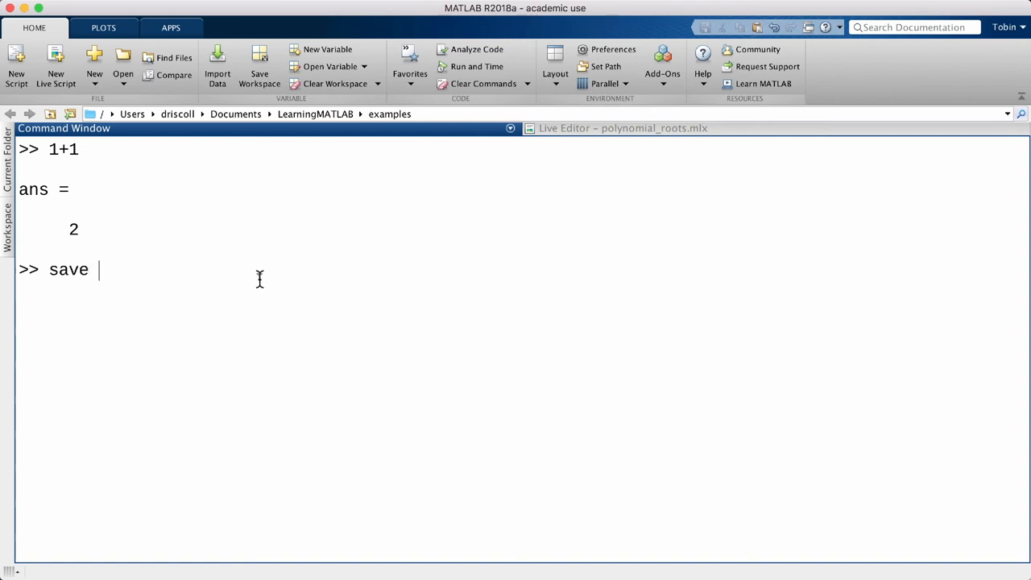
pyautogui.write('myv')
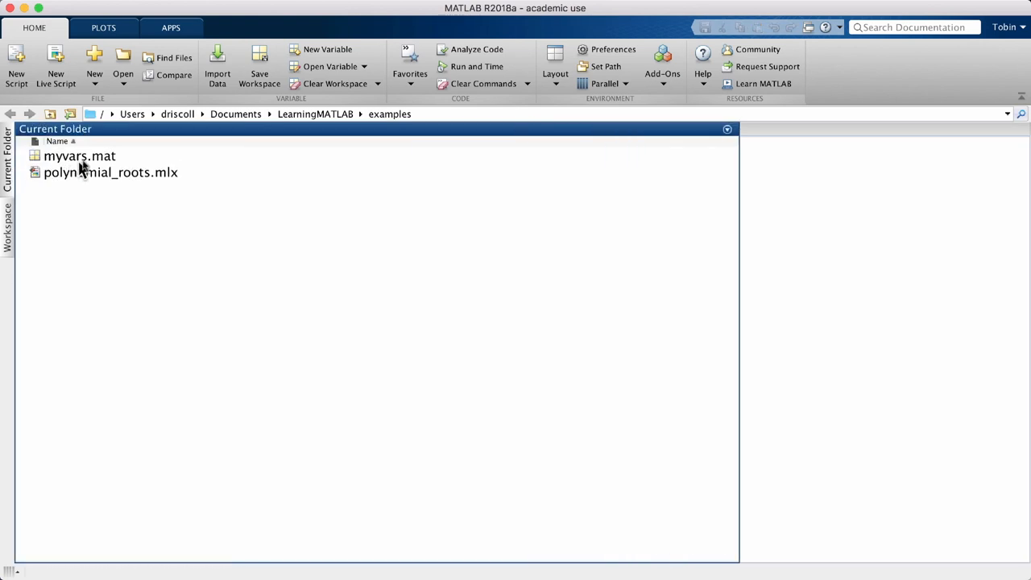
pyautogui.click(79, 155)
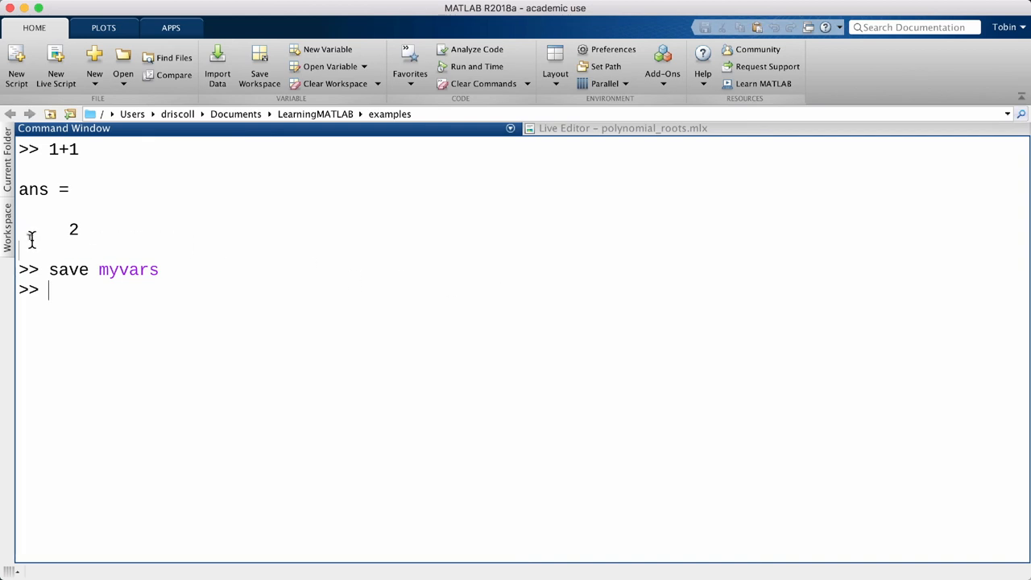
pyautogui.click(7, 225)
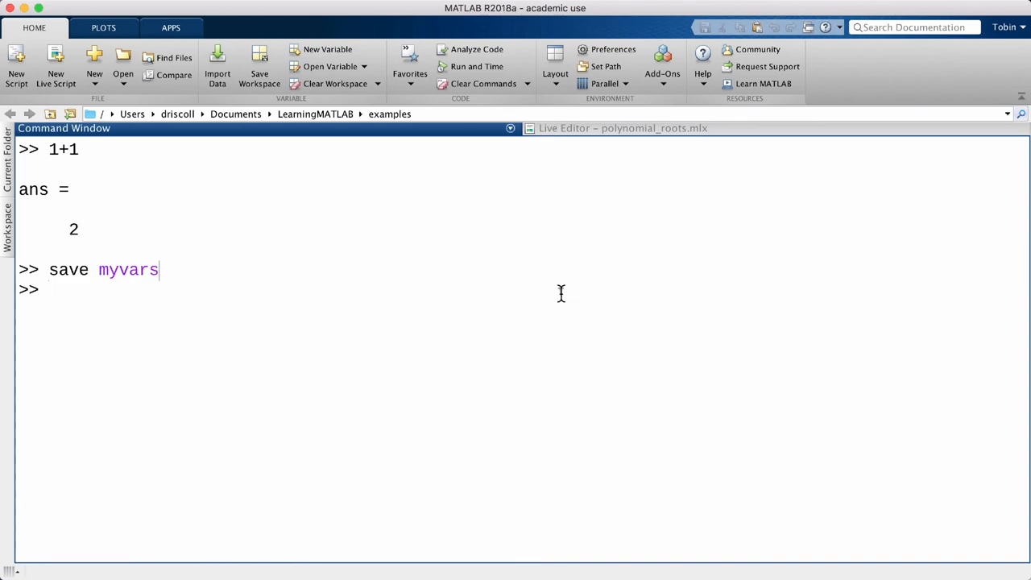
pyautogui.moveTo(330, 322)
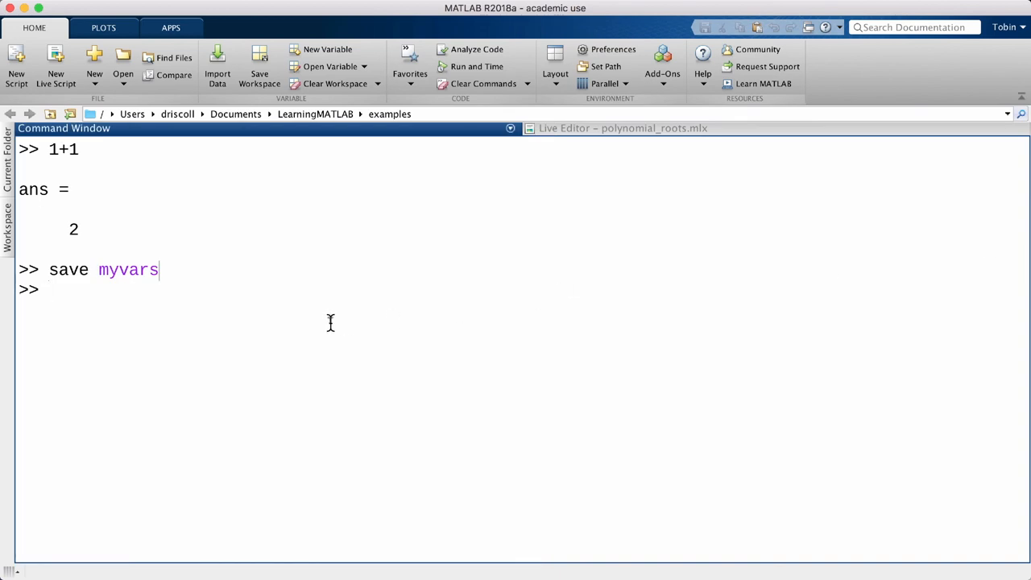
# Step: Clear the workspace and load the variables back from myvars.mat
pyautogui.write('c')
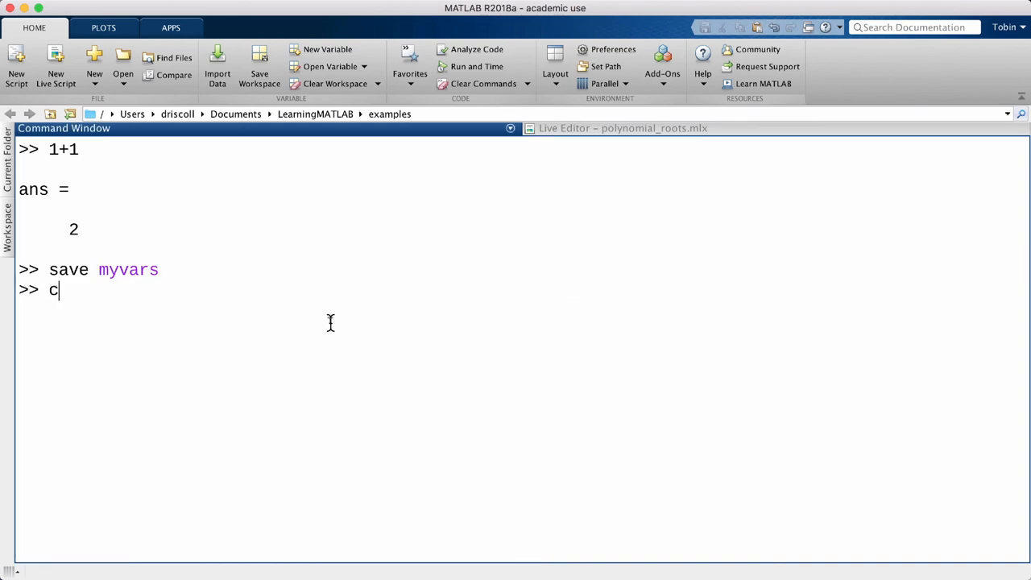
pyautogui.write('lear')
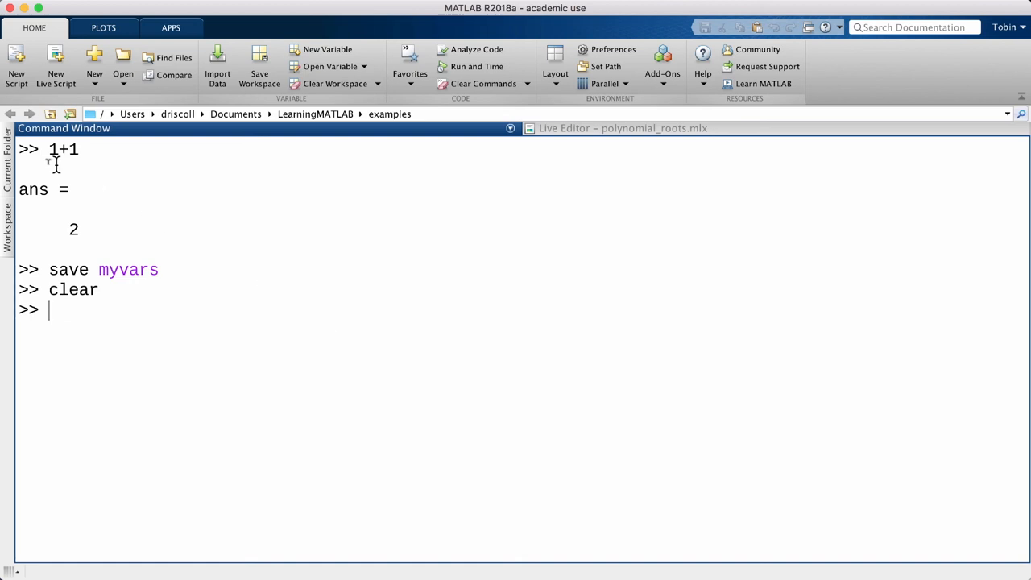
pyautogui.click(7, 153)
pyautogui.write('load')
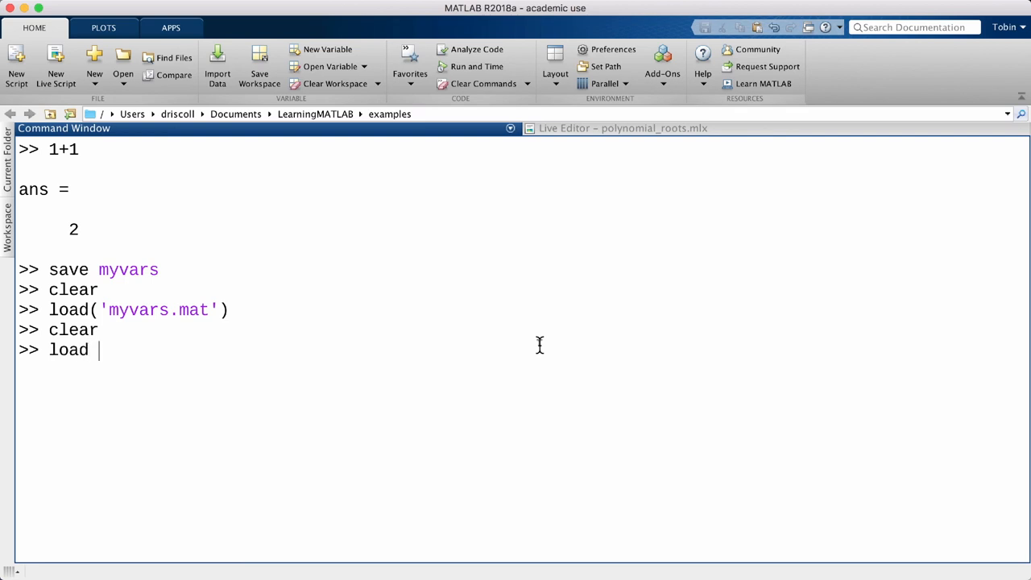
pyautogui.write('myvars')
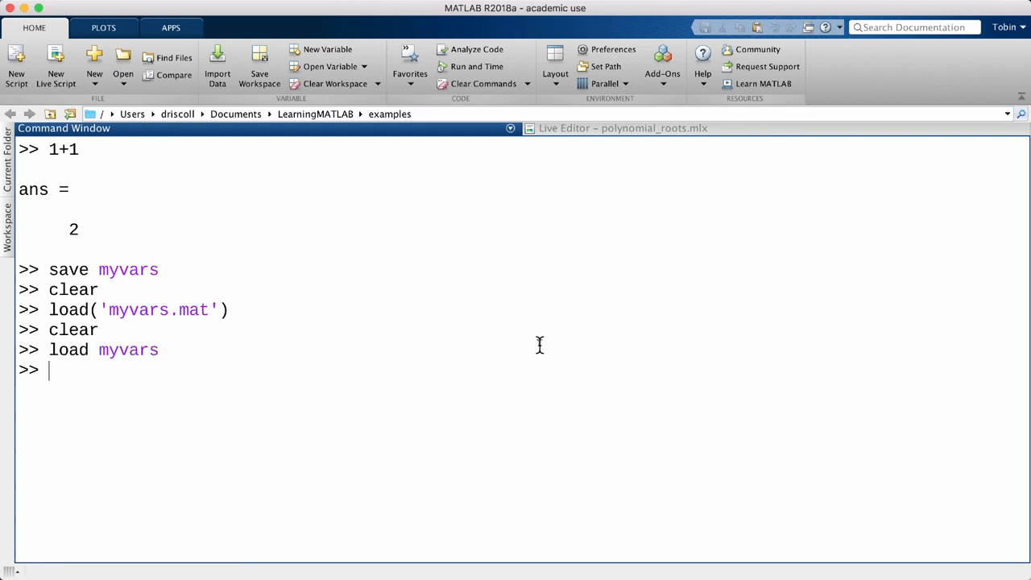